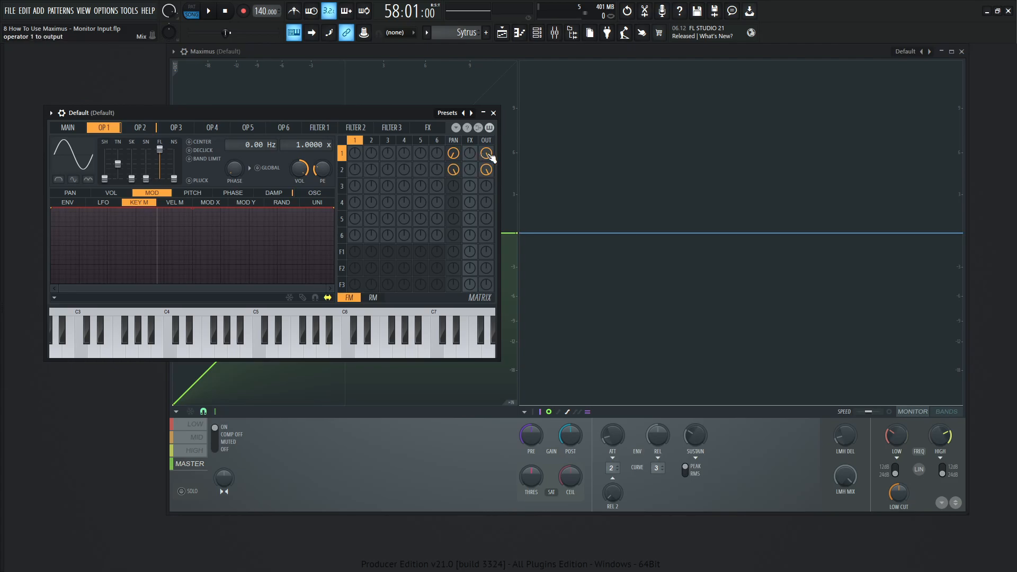
# Step: Show Sytrus operator 2 settings, then bring the Maximus window to the front
pyautogui.click(140, 127)
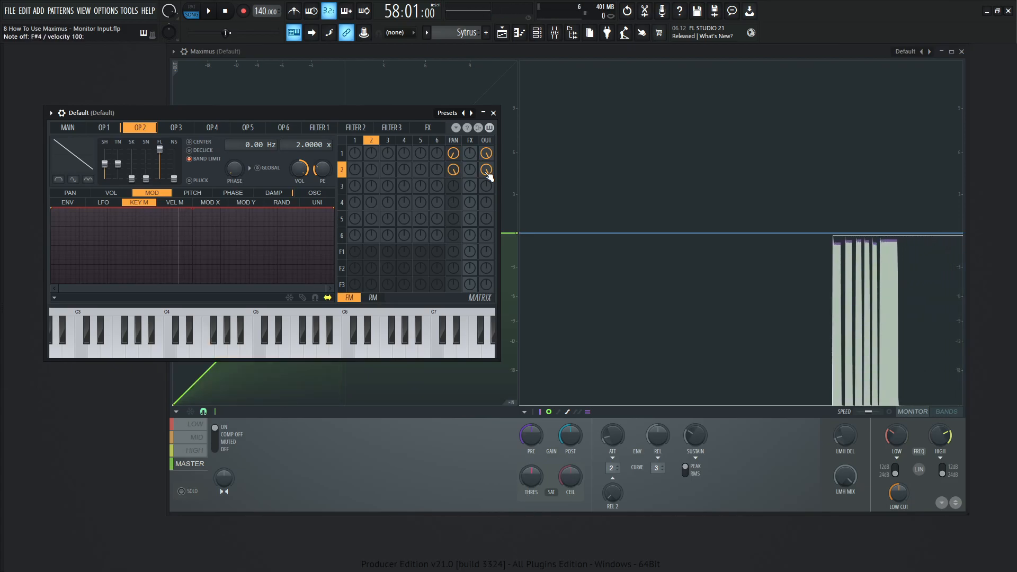
pyautogui.click(233, 340)
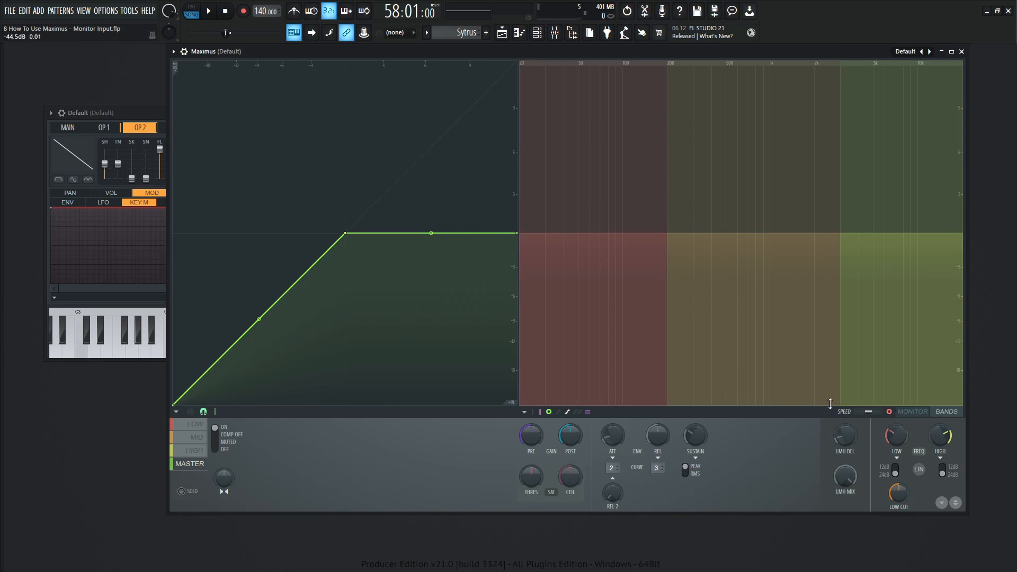
# Step: Set Maximus's Monitor input to the Mid signal via its options menu
pyautogui.rightClick(525, 411)
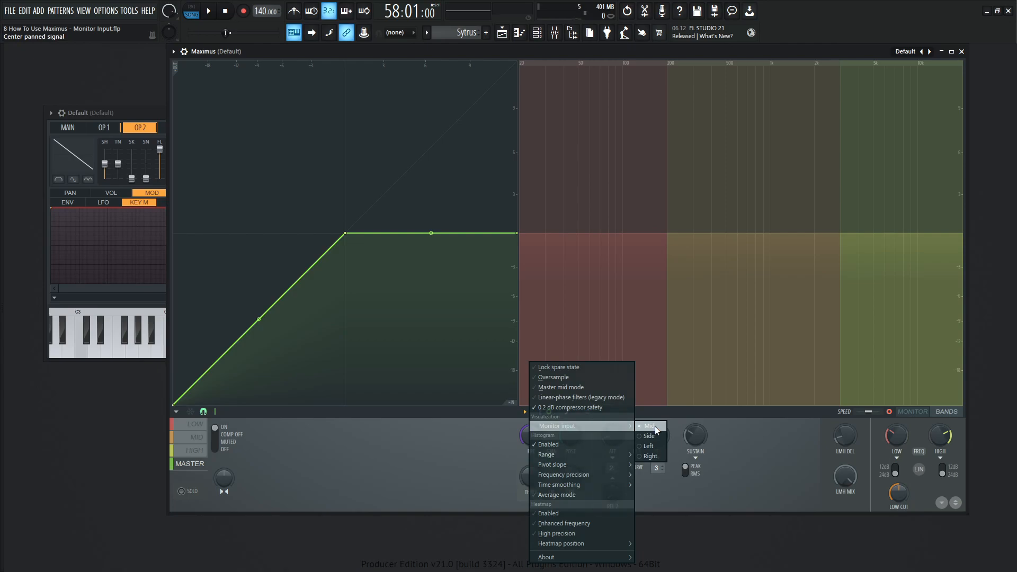
pyautogui.click(649, 425)
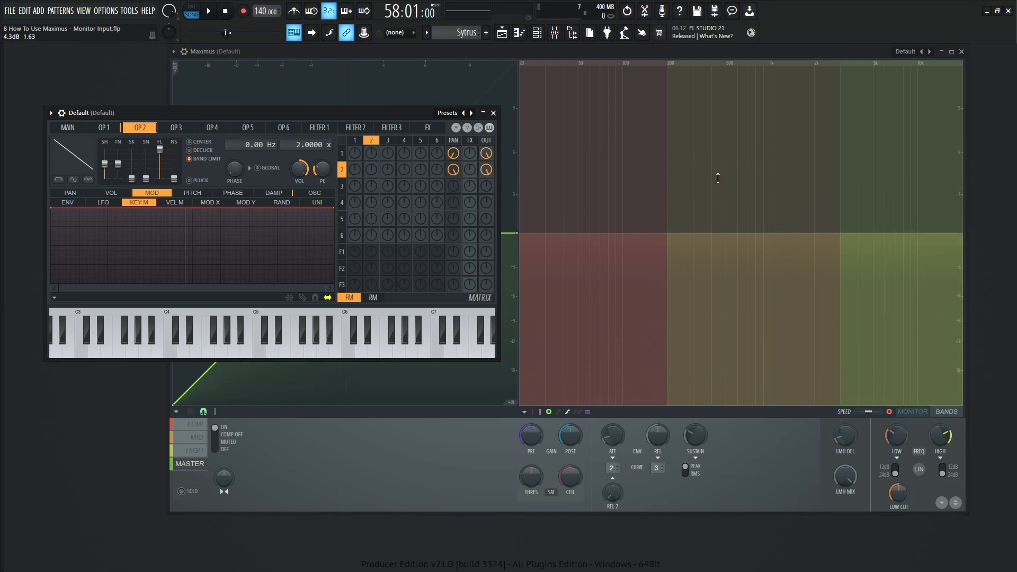
# Step: Bring the Maximus window back in front of Sytrus
pyautogui.click(235, 337)
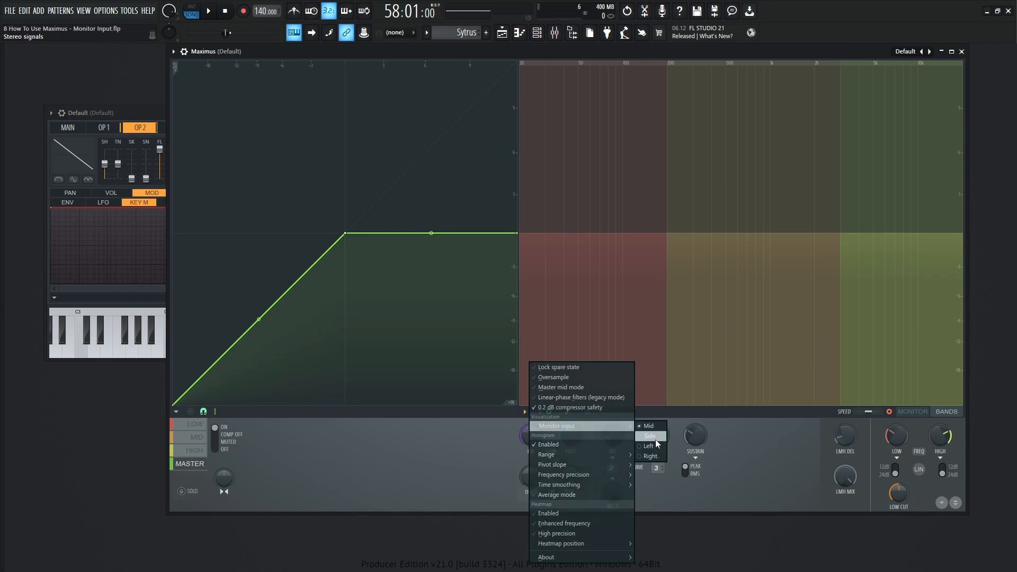
# Step: Set Maximus's Monitor input to Side, then to only the Right channel
pyautogui.click(648, 456)
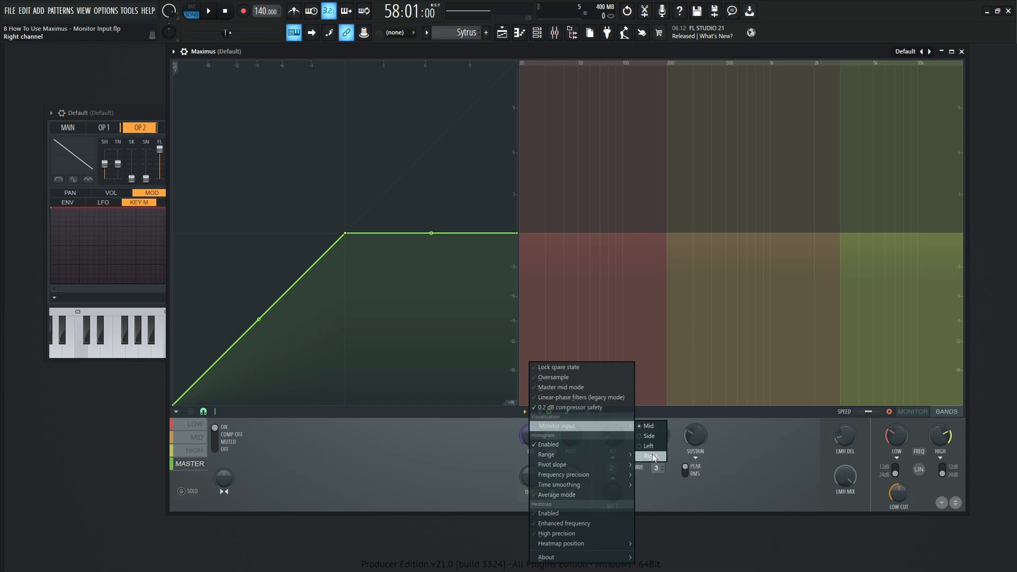
pyautogui.click(648, 457)
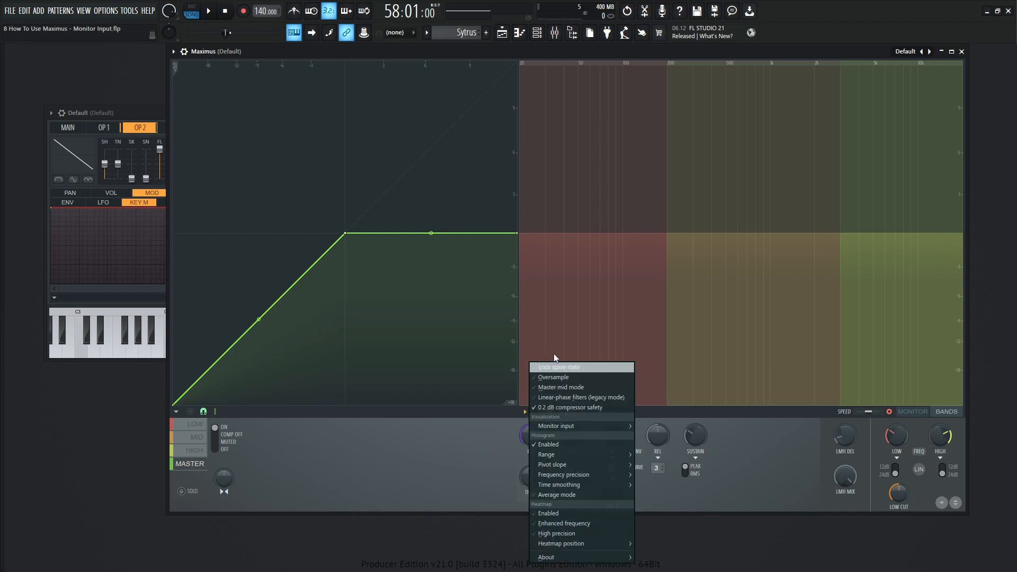
pyautogui.moveTo(560, 387)
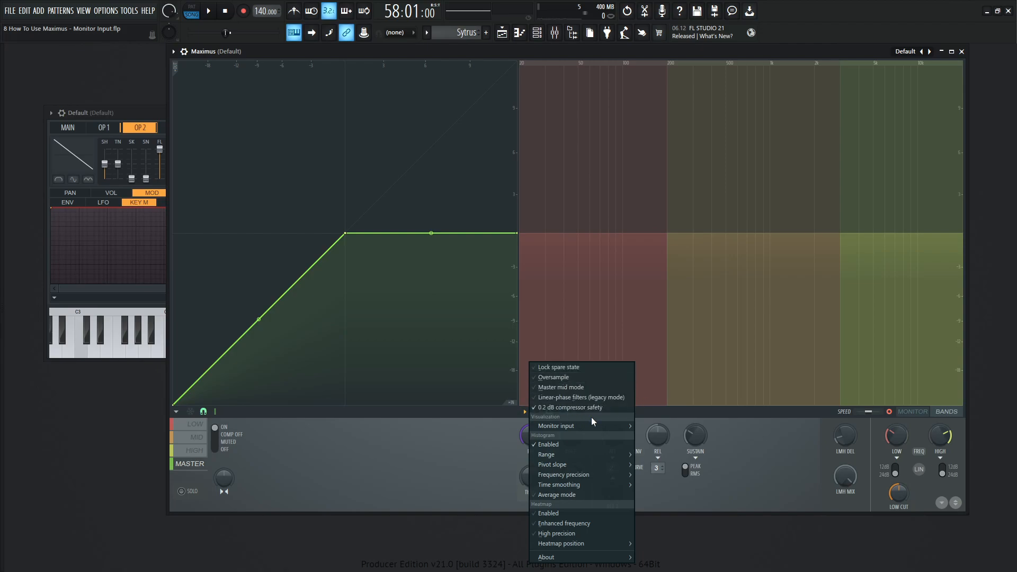
pyautogui.moveTo(367, 476)
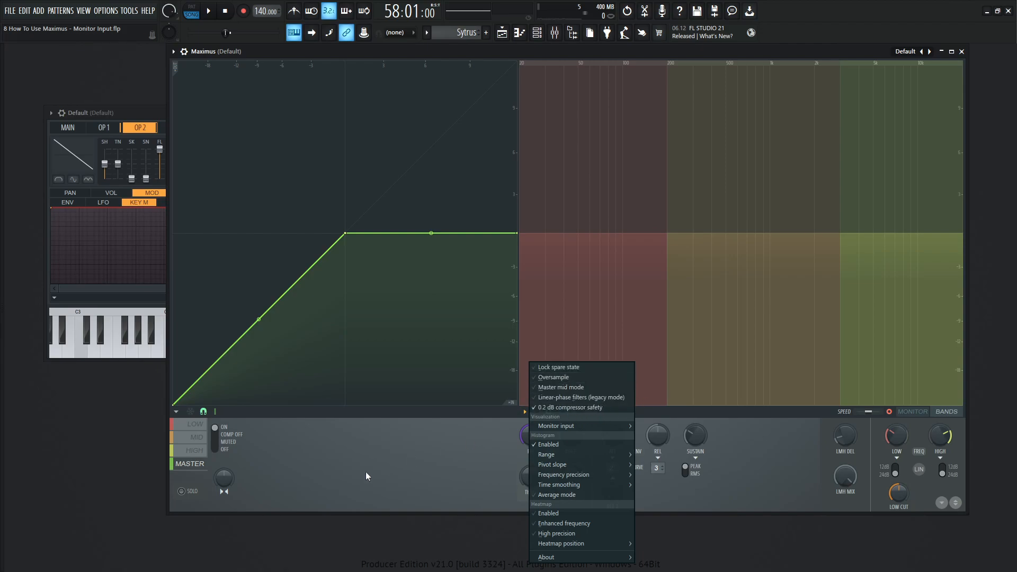